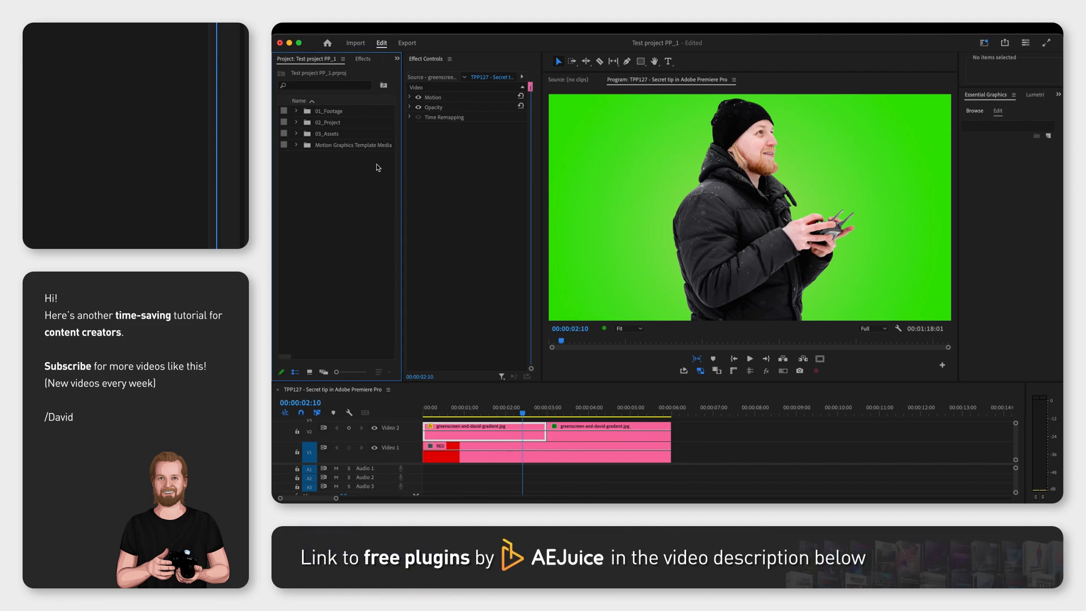
Step: Switch the Project panel group to the Effects tab to show the effects library
{"action": "left_click", "coordinate": [362, 59]}
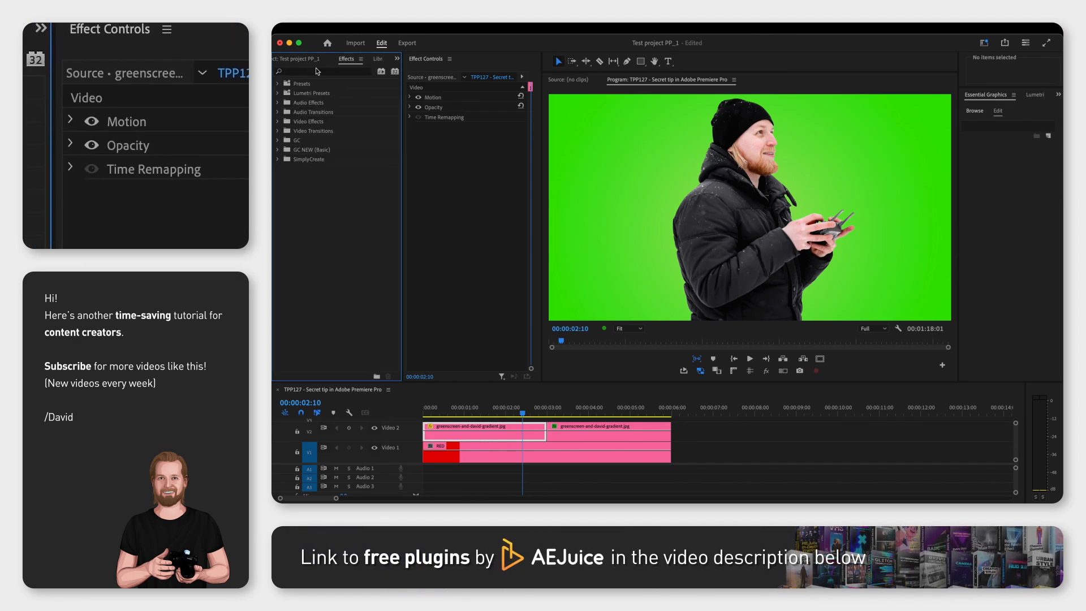
Step: Search 'ultra' in Effects and apply Ultra Key to the green-screen clip
{"action": "type", "text": "ultra"}
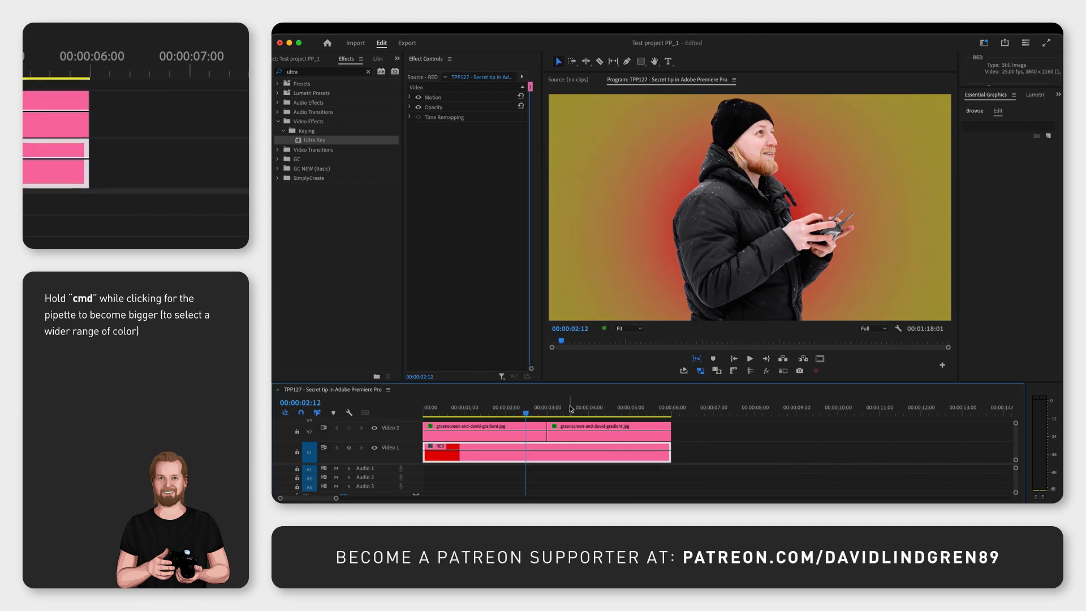
Step: Move the playhead to about three seconds and select the second V2 green-screen clip
{"action": "left_click", "coordinate": [568, 407]}
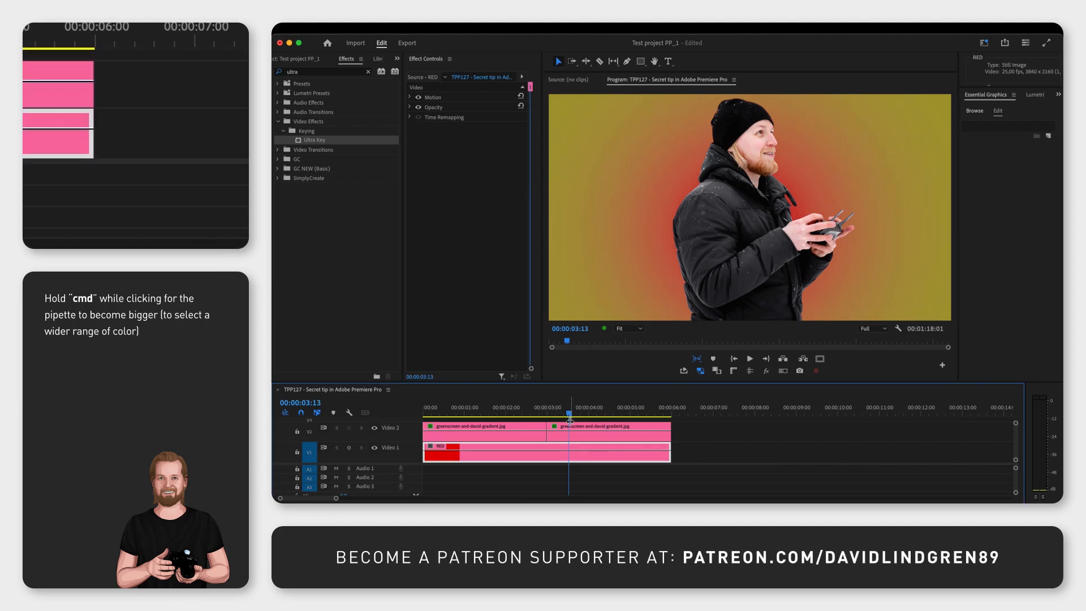
{"action": "left_click", "coordinate": [610, 426]}
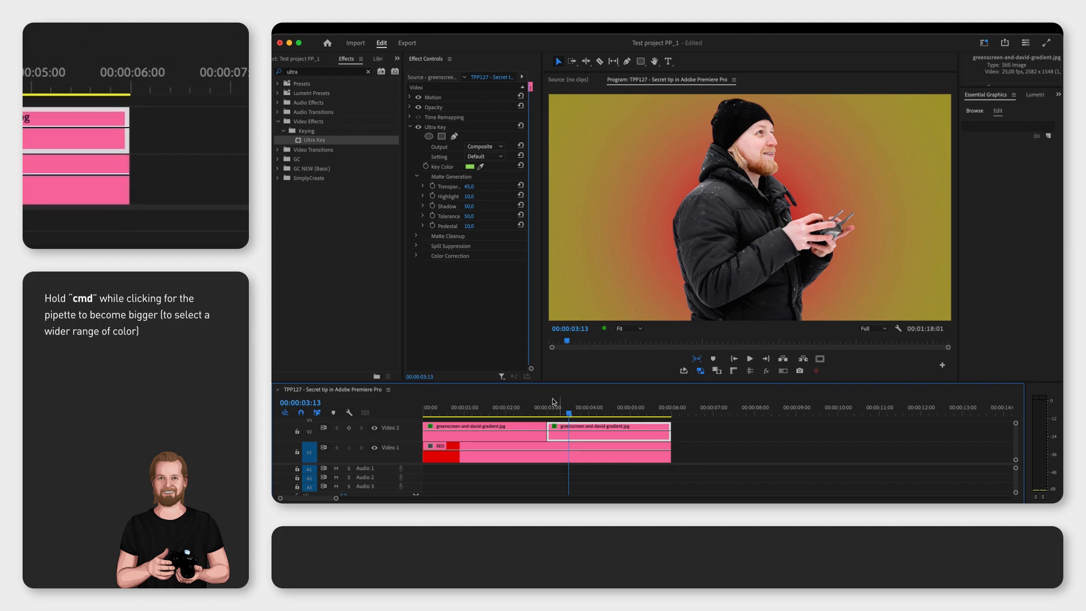